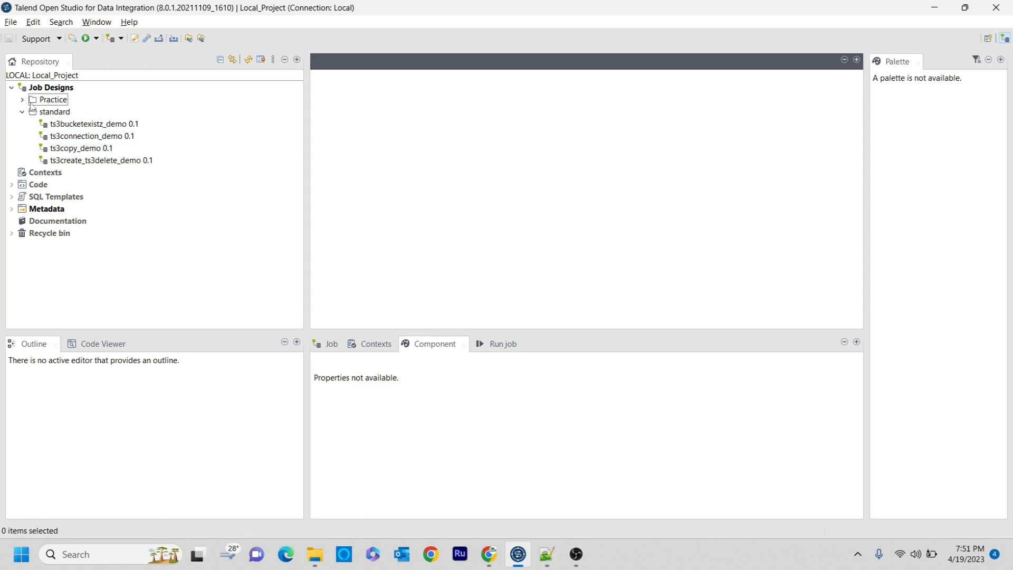
Step: Create the job ts3put_demo under the standard folder and finish the wizard
{"action": "right_click", "coordinate": [47, 112]}
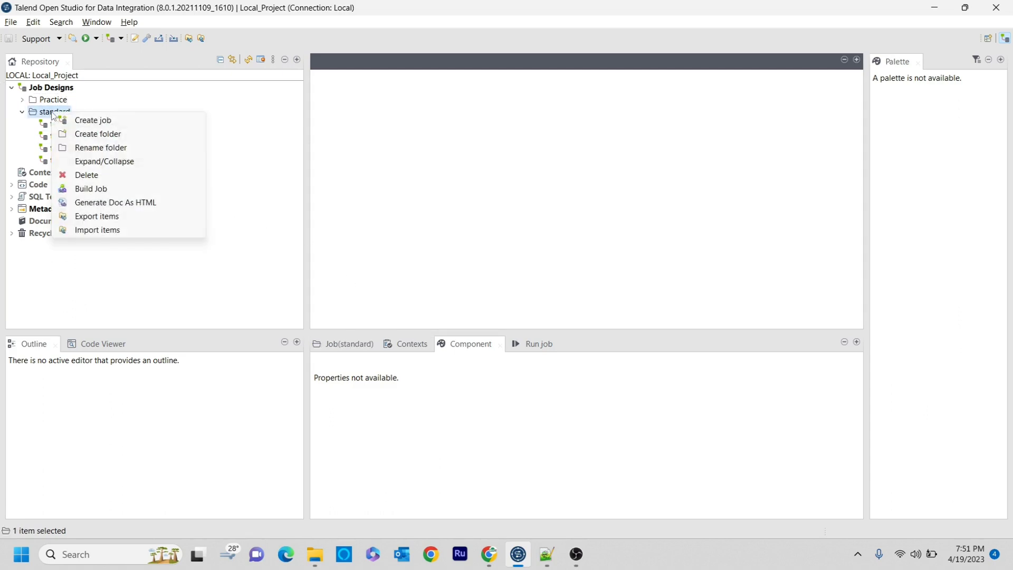
{"action": "left_click", "coordinate": [93, 120]}
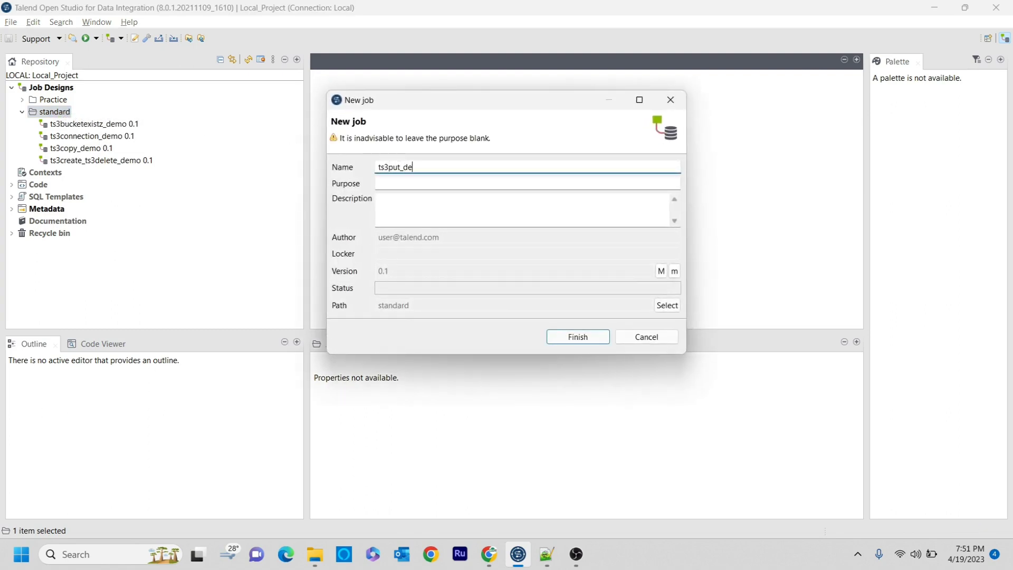
{"action": "left_click", "coordinate": [578, 337]}
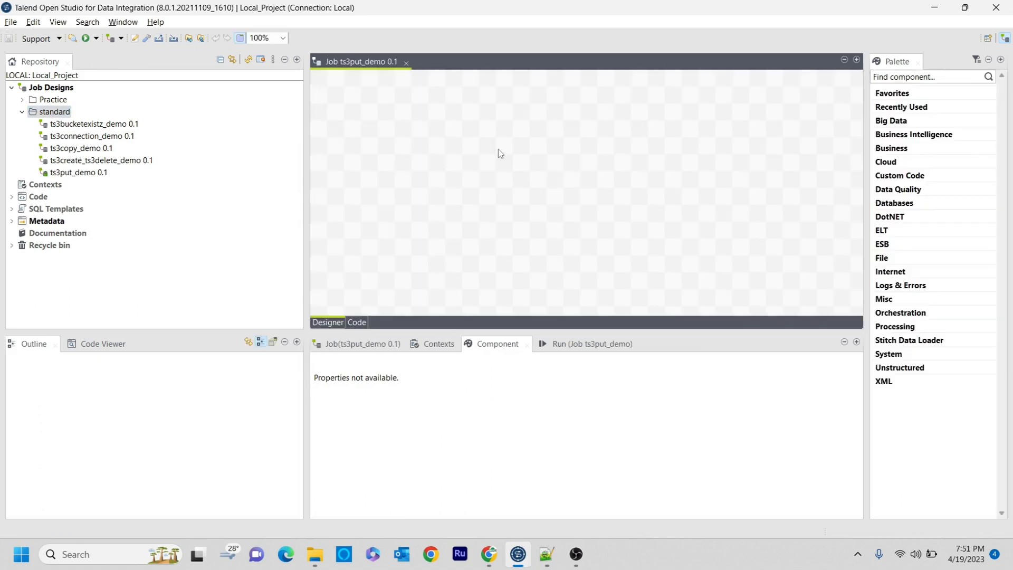
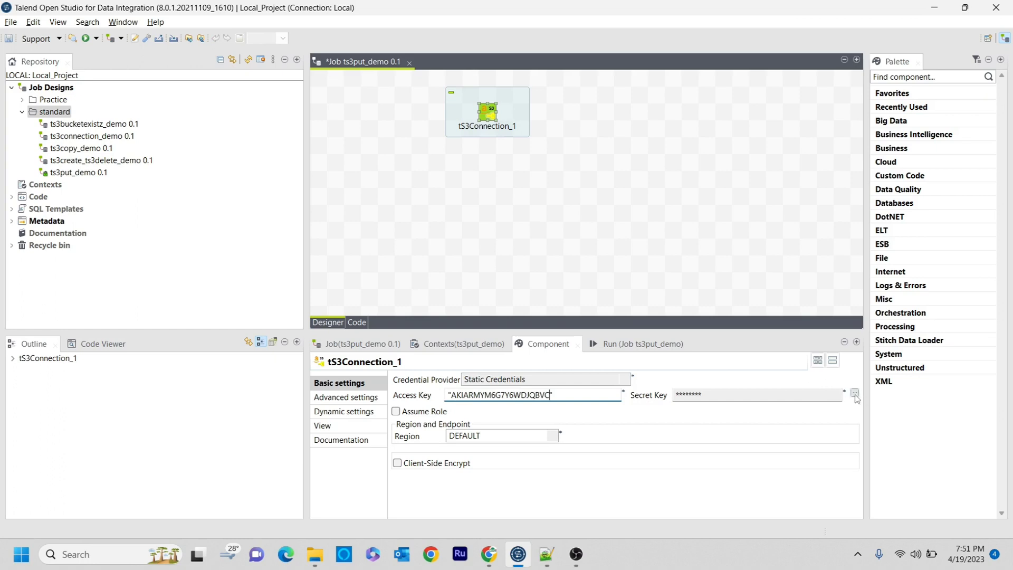
{"action": "left_click", "coordinate": [854, 394]}
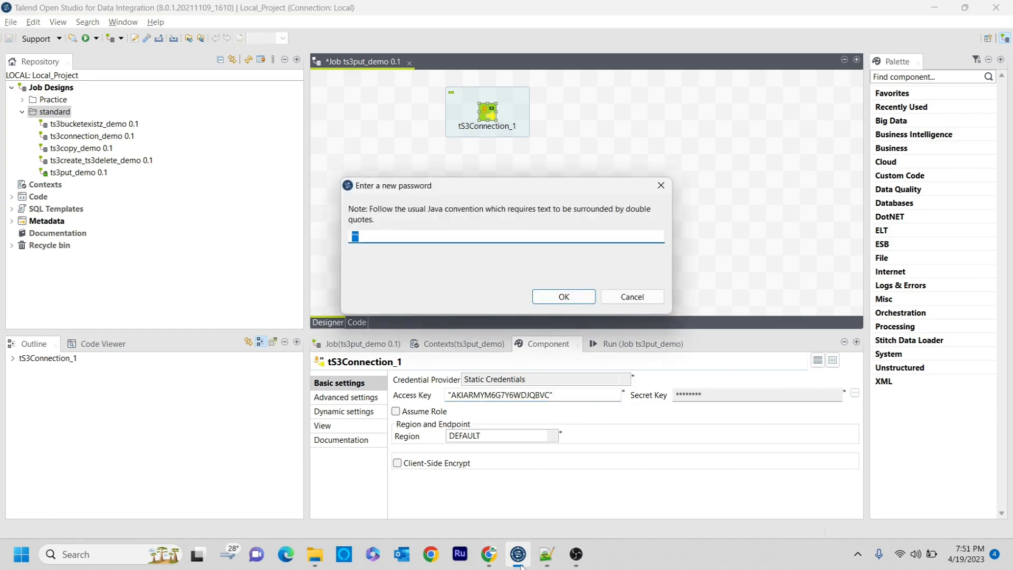
{"action": "left_click", "coordinate": [546, 554]}
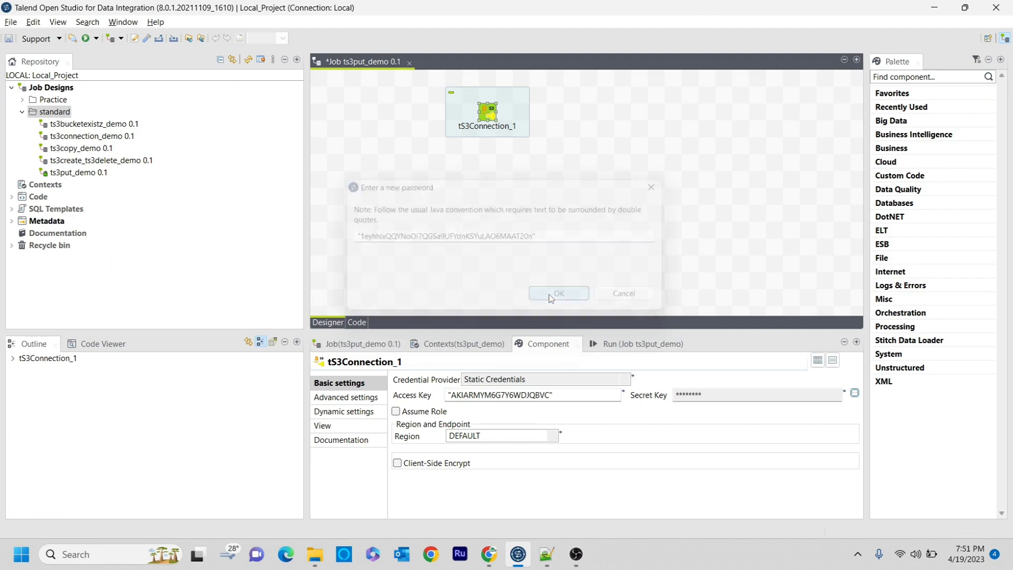
{"action": "left_click", "coordinate": [559, 293]}
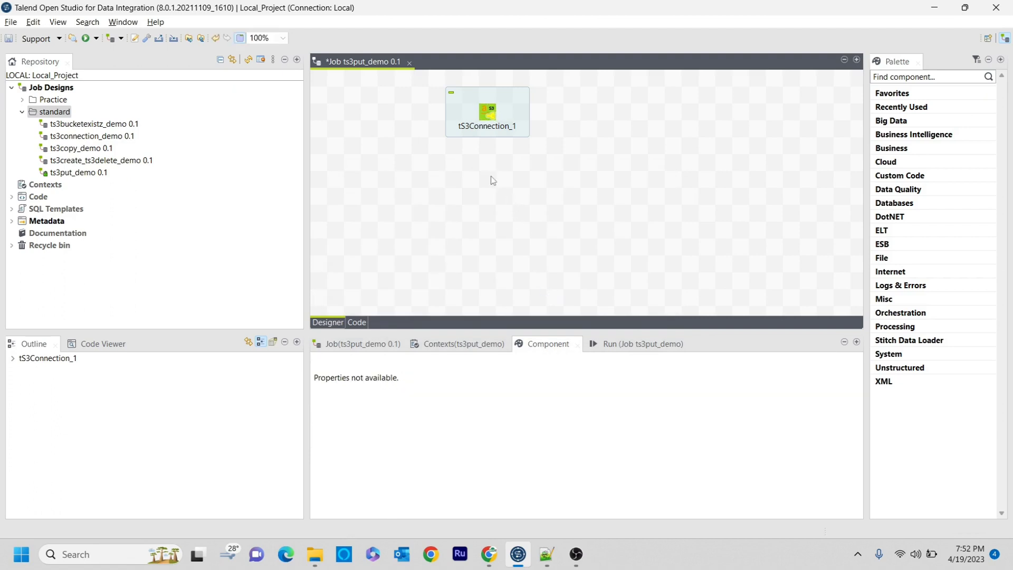
Step: Add tS3Put_1 set to use the existing tS3Connection_1 connection
{"action": "type", "text": "ts"}
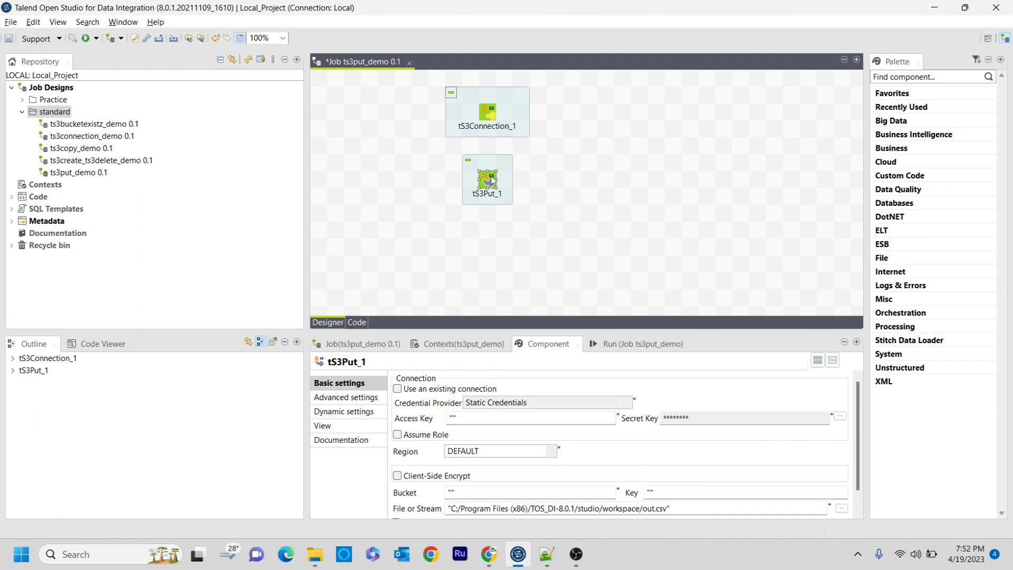
{"action": "mouse_move", "coordinate": [488, 179]}
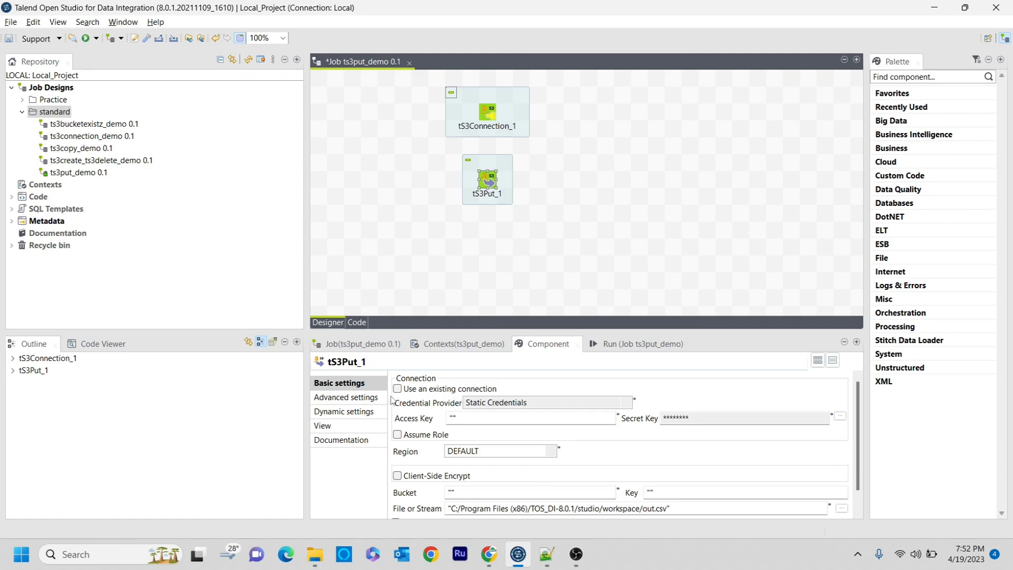
{"action": "left_click", "coordinate": [397, 388]}
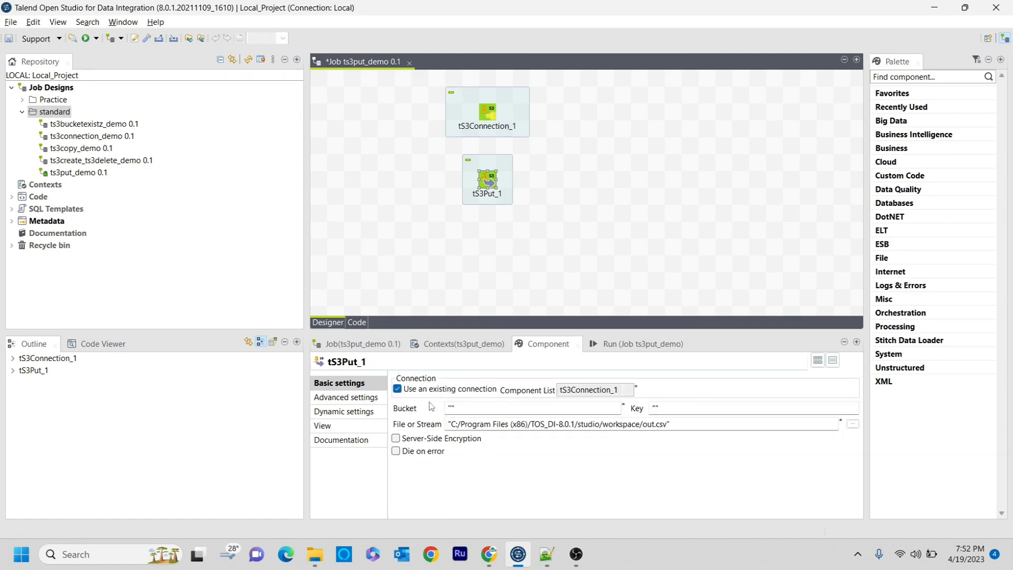
{"action": "mouse_move", "coordinate": [472, 460]}
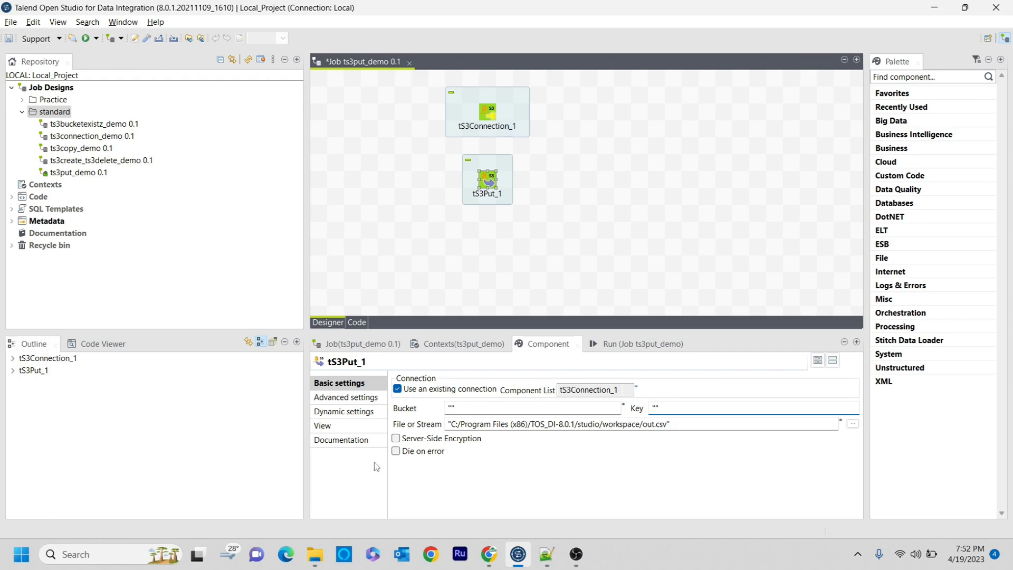
Step: Show the Desktop in File Explorer and select the employee file
{"action": "left_click", "coordinate": [316, 555]}
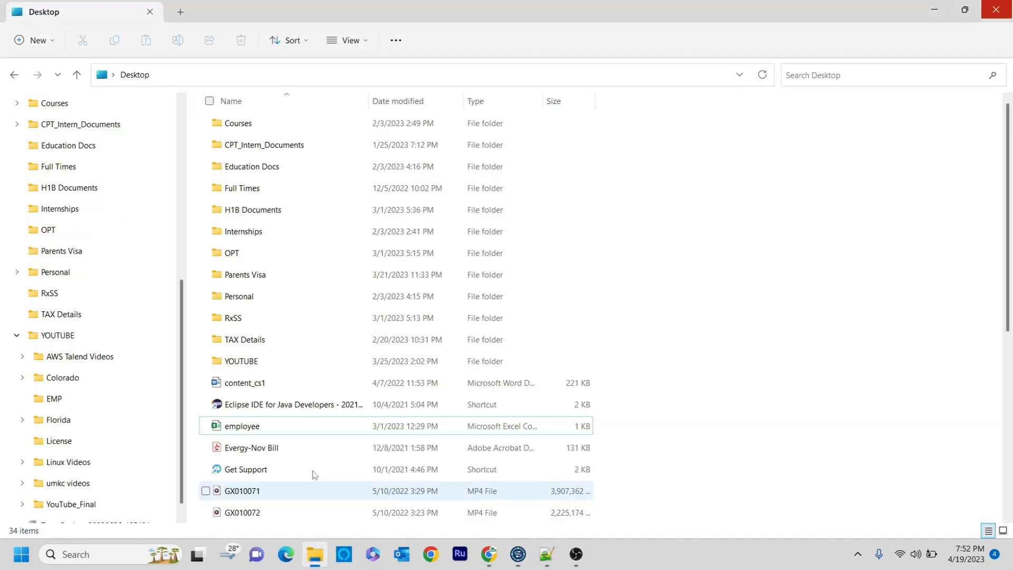
{"action": "left_click", "coordinate": [240, 425]}
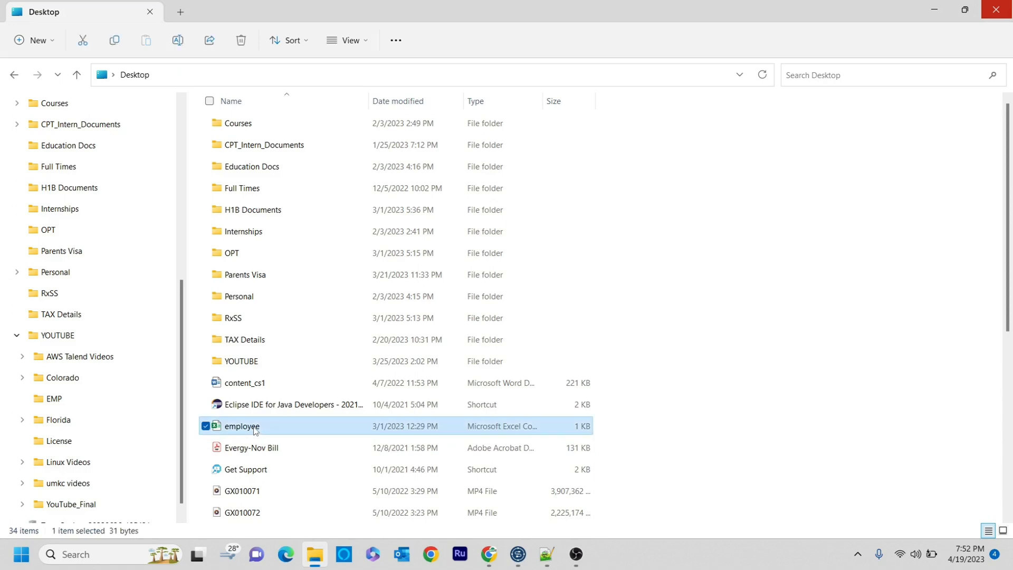
{"action": "left_click", "coordinate": [519, 554]}
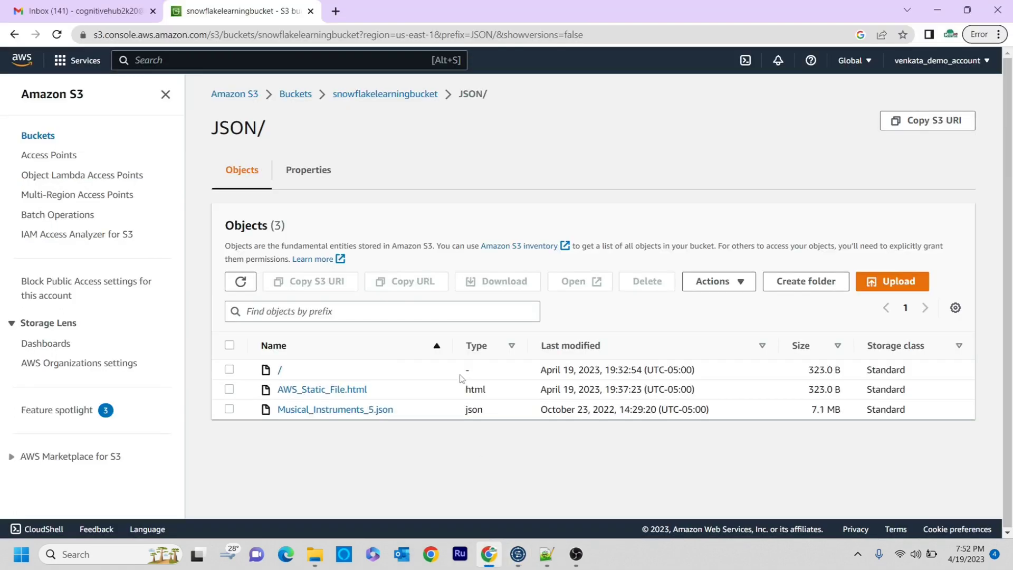
{"action": "mouse_move", "coordinate": [390, 96]}
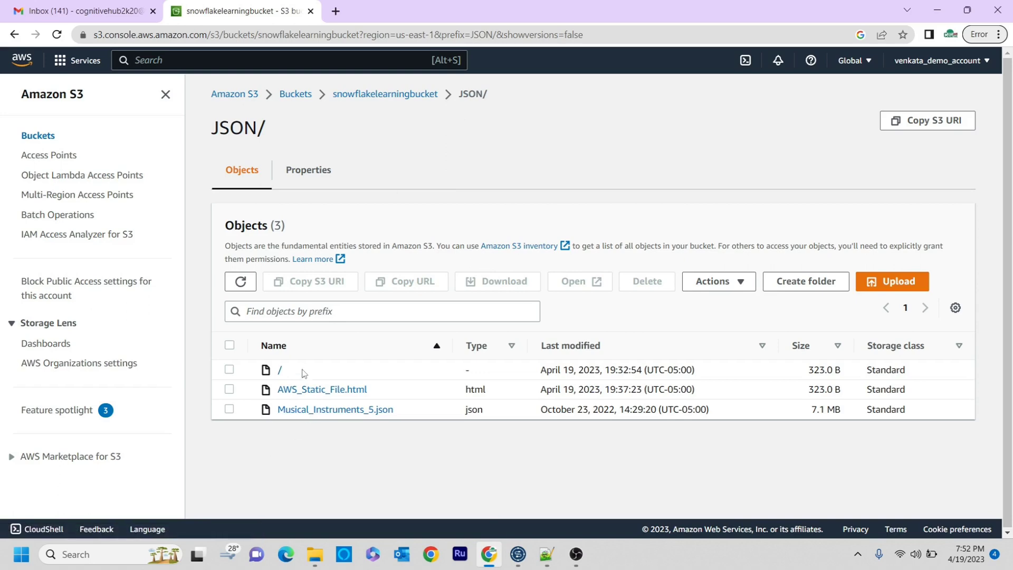
{"action": "mouse_move", "coordinate": [350, 473]}
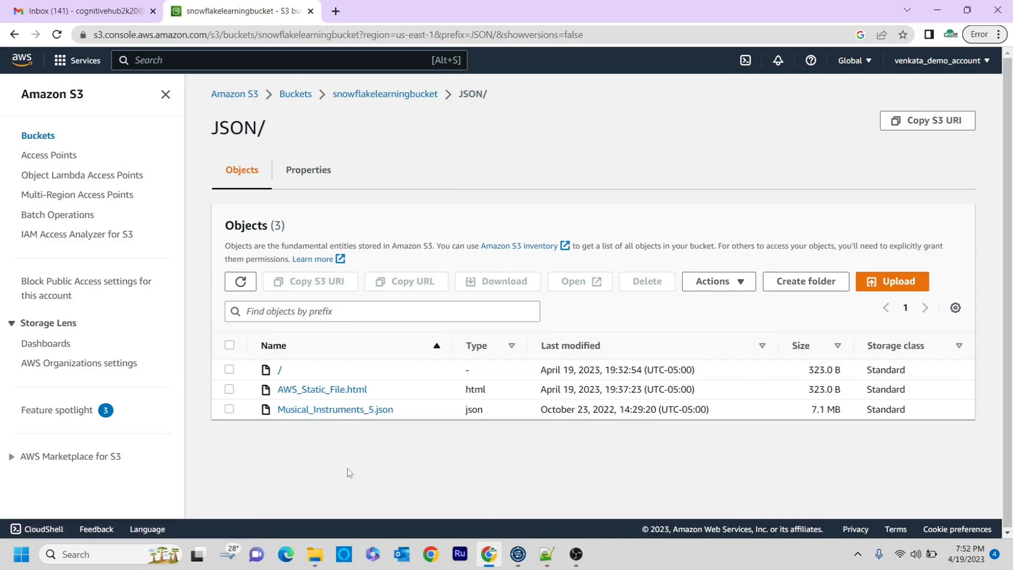
{"action": "mouse_move", "coordinate": [312, 481]}
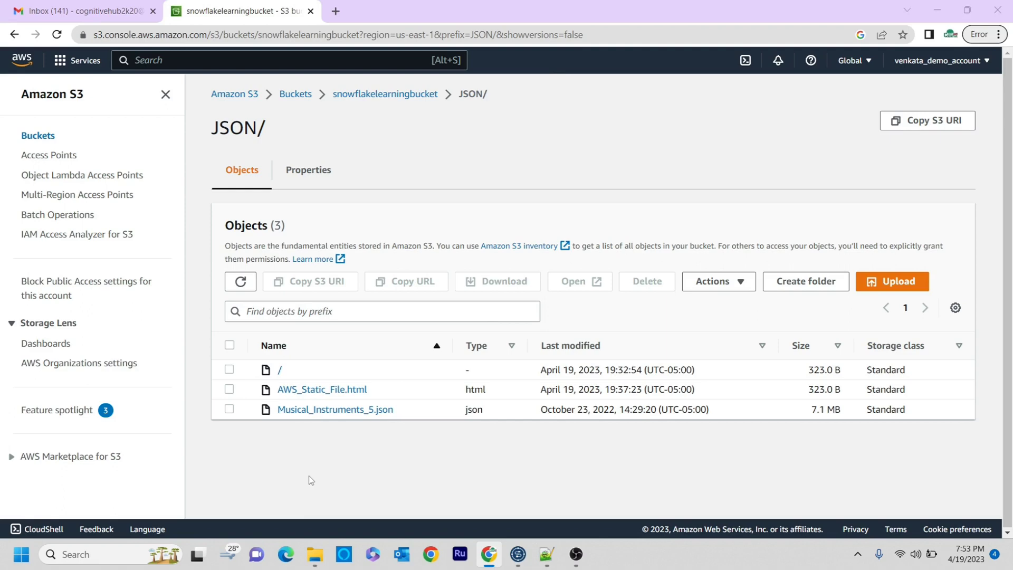
Step: Set the tS3Put_1 bucket name to snowflakelearningbucket
{"action": "left_click", "coordinate": [519, 554]}
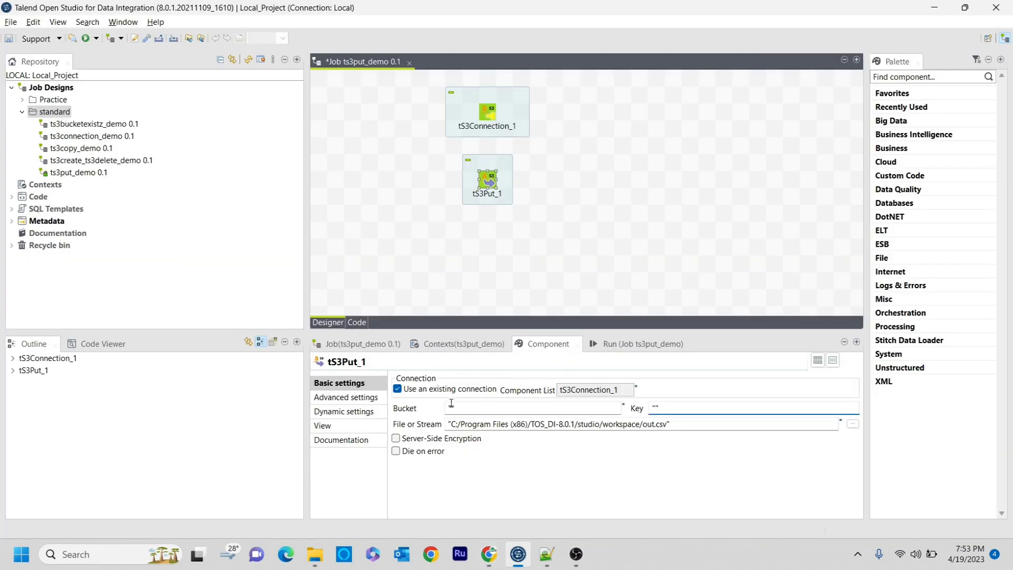
{"action": "type", "text": "\"snow\""}
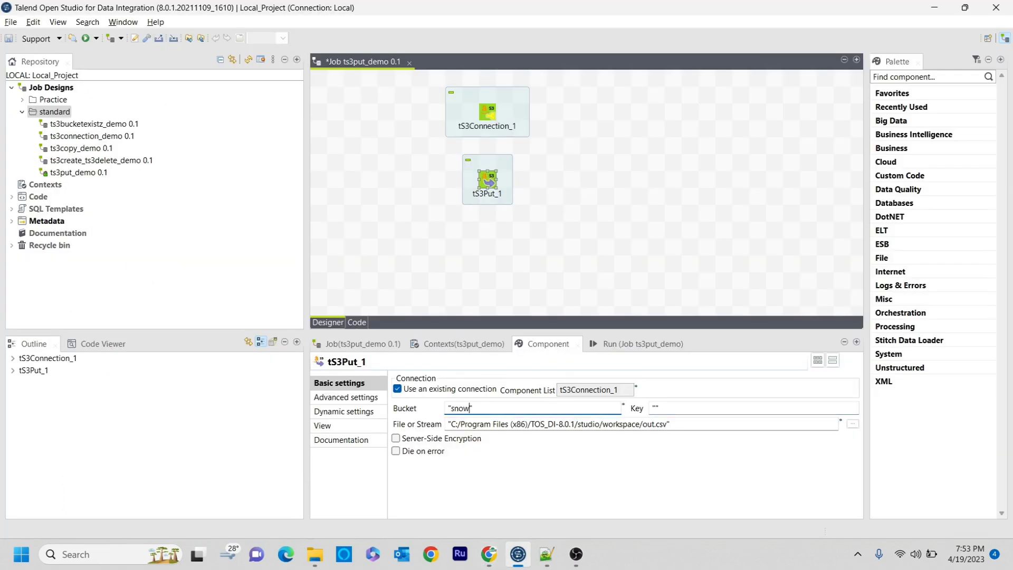
{"action": "type", "text": "flake"}
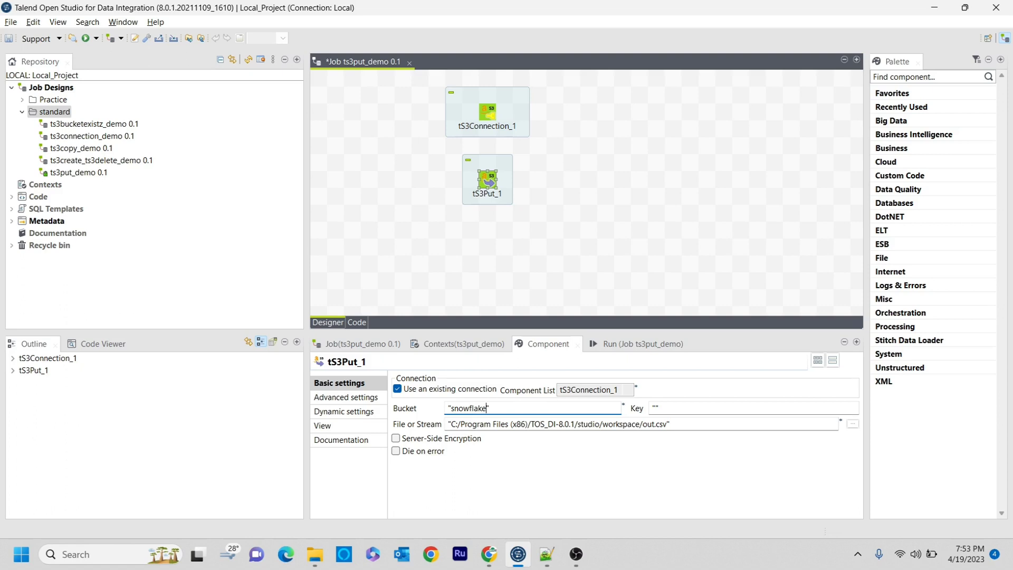
{"action": "type", "text": "learningbucket"}
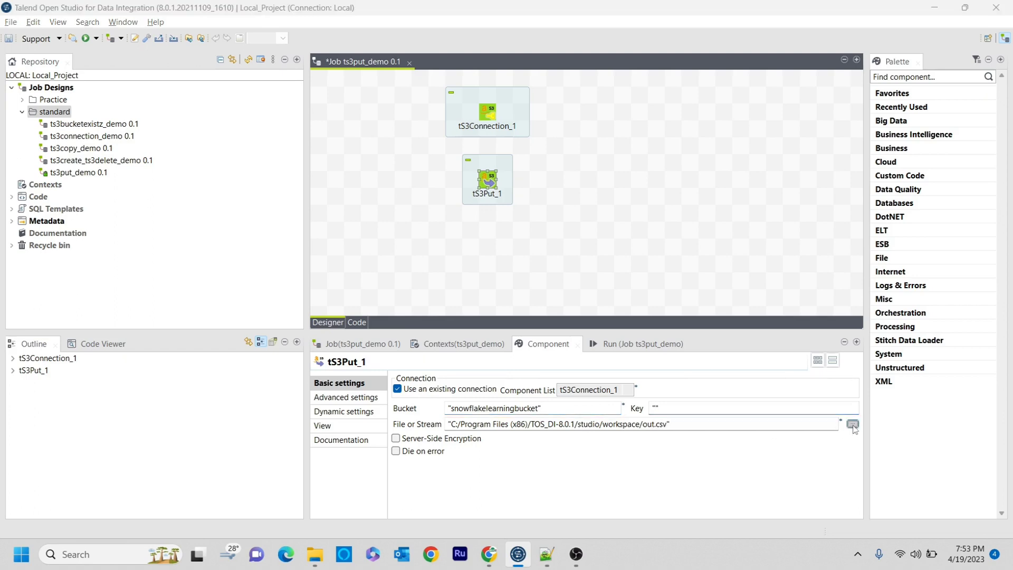
Step: Pick Desktop employee.csv as source file and set the key to JSON/employee.csv
{"action": "left_click", "coordinate": [852, 424]}
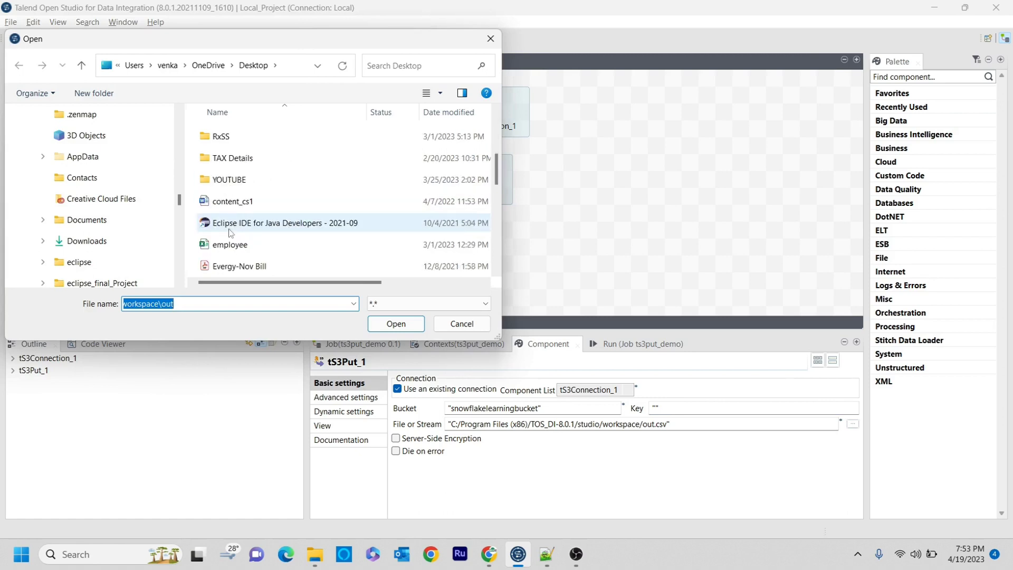
{"action": "left_click", "coordinate": [231, 245]}
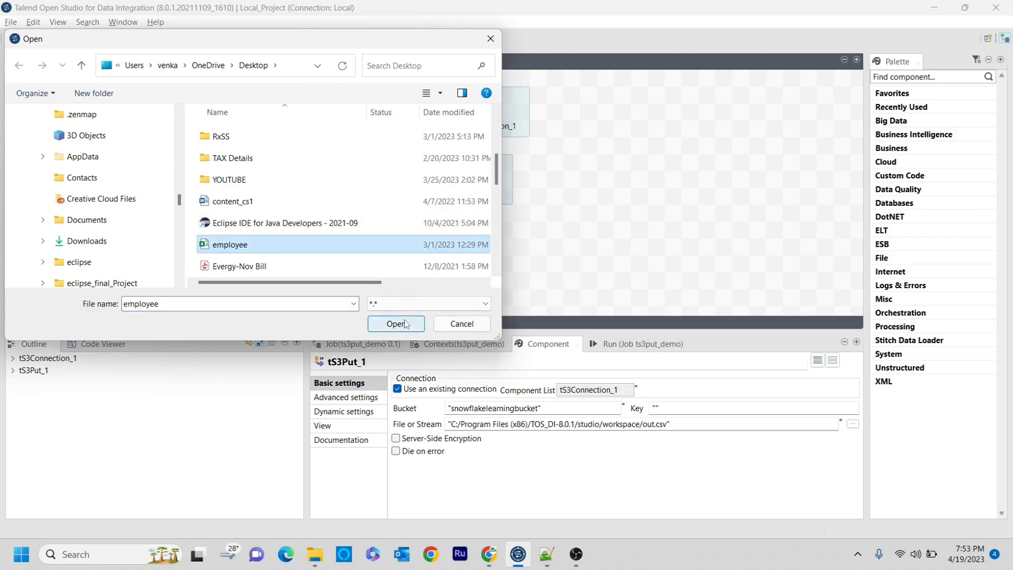
{"action": "left_click", "coordinate": [395, 324]}
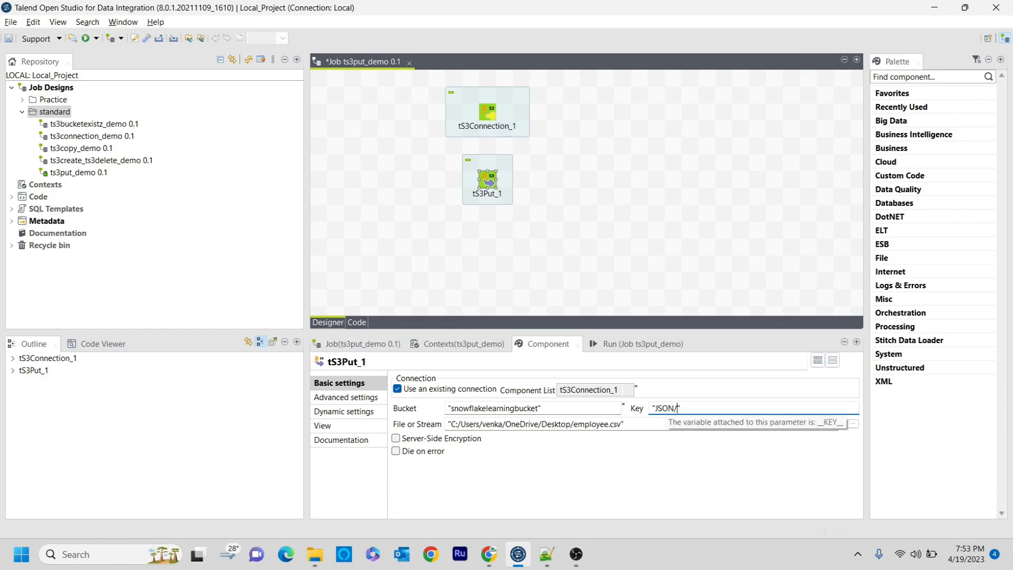
{"action": "type", "text": "employee.csv"}
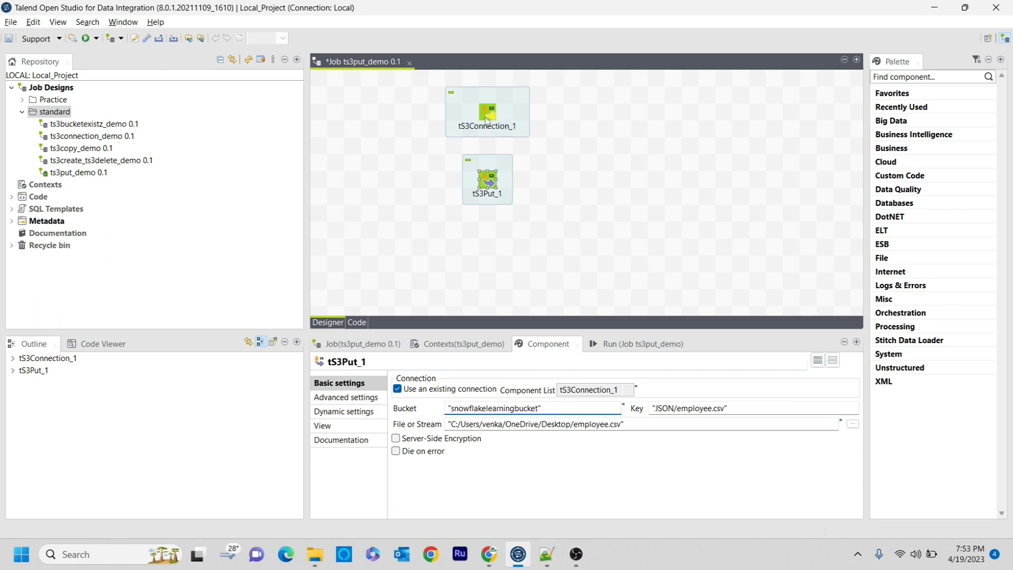
Step: Link tS3Connection_1 On Subjob Ok to tS3Put_1 and place tS3Close_1 beneath it
{"action": "right_click", "coordinate": [486, 112]}
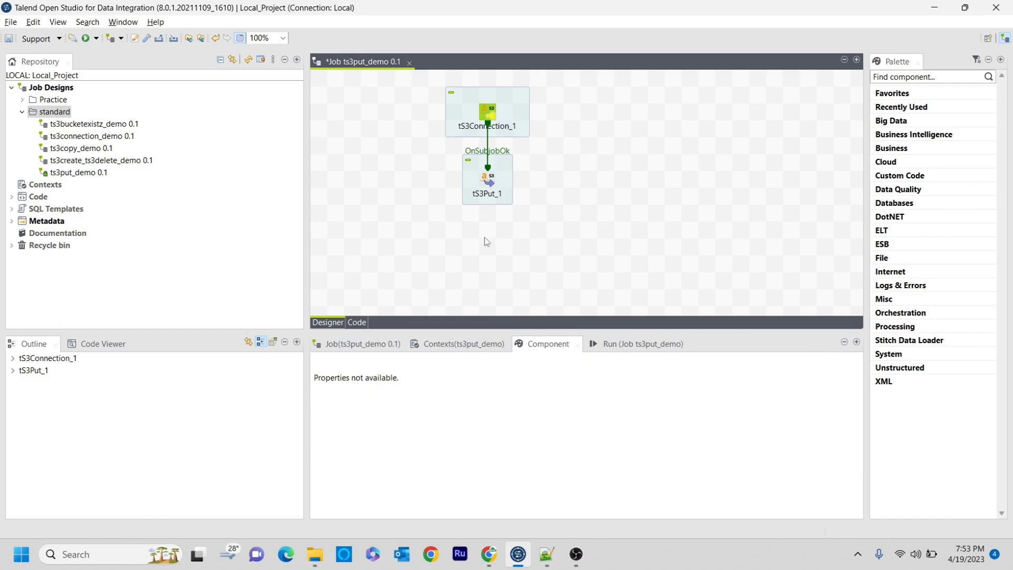
{"action": "type", "text": "ts3clos"}
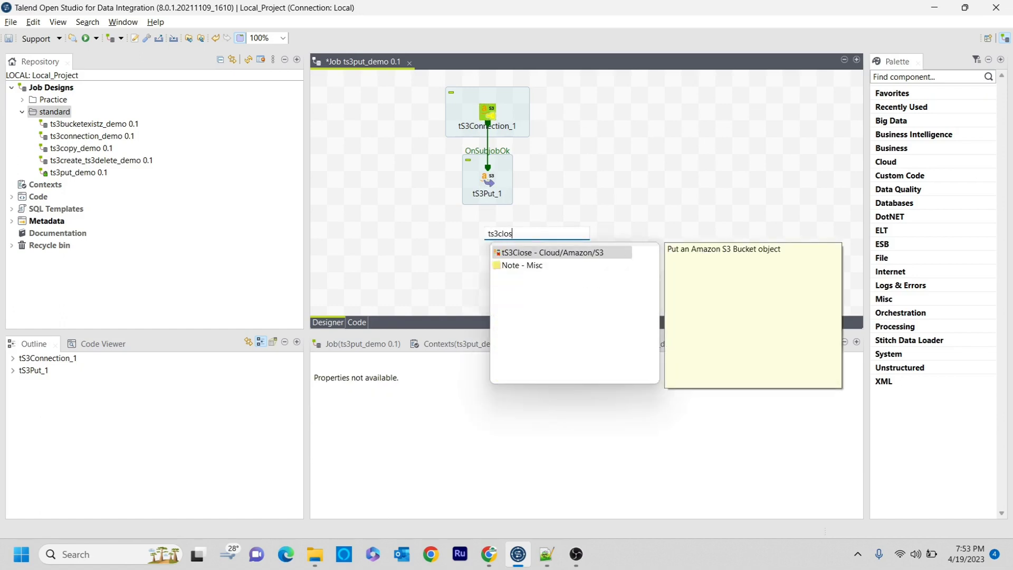
{"action": "left_click", "coordinate": [561, 252]}
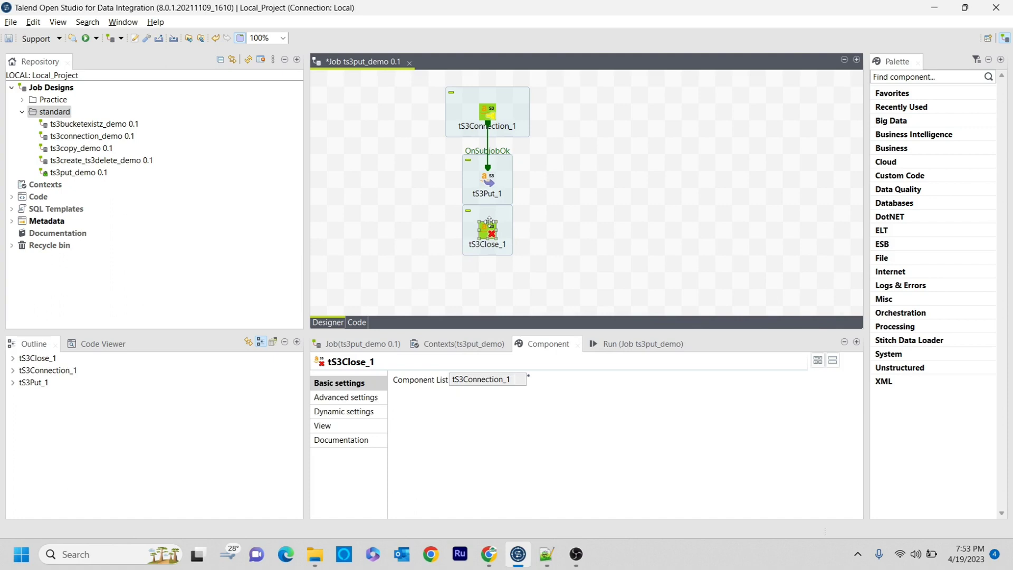
{"action": "left_click", "coordinate": [487, 177]}
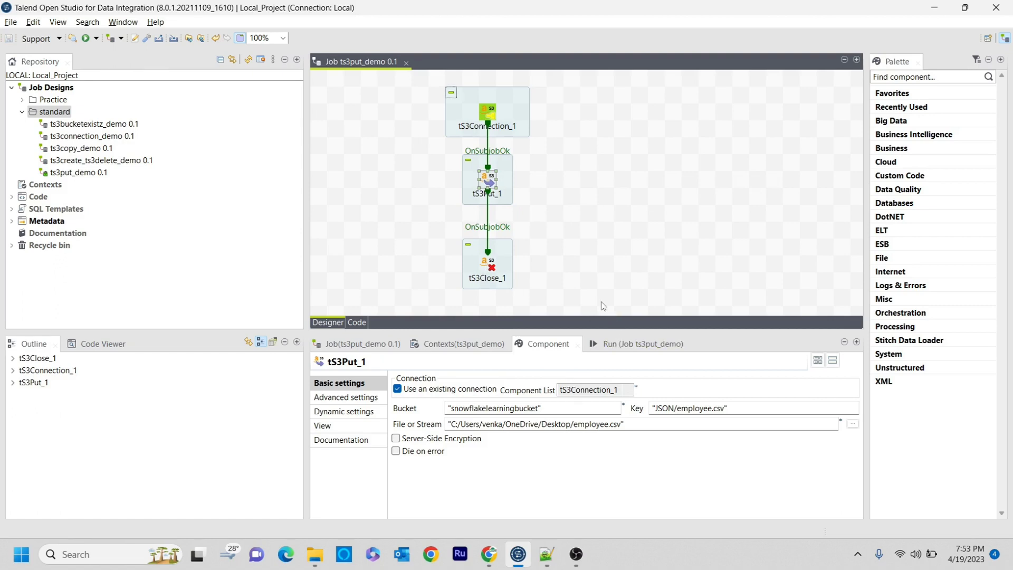
{"action": "mouse_move", "coordinate": [357, 508]}
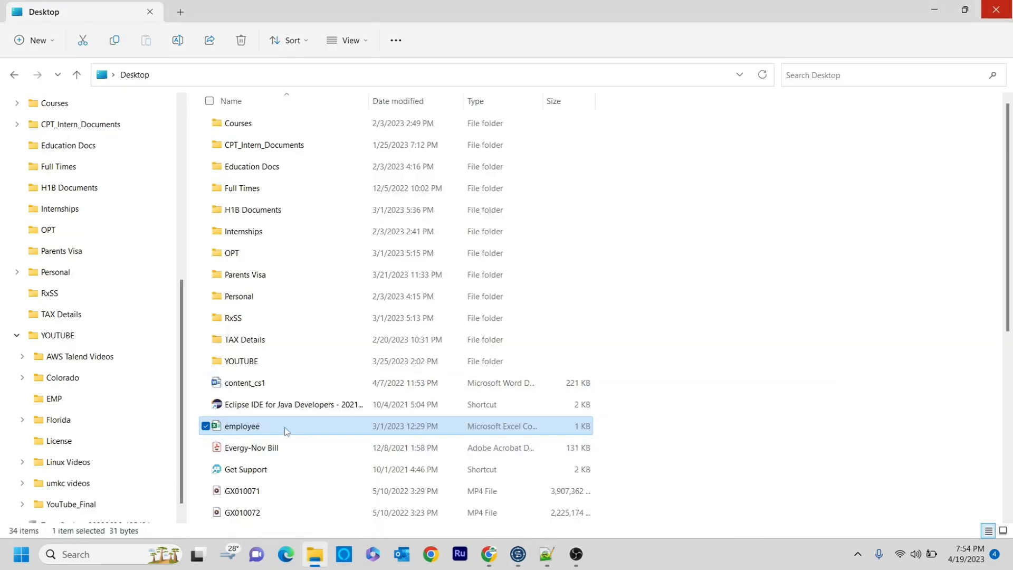
{"action": "mouse_move", "coordinate": [284, 428]}
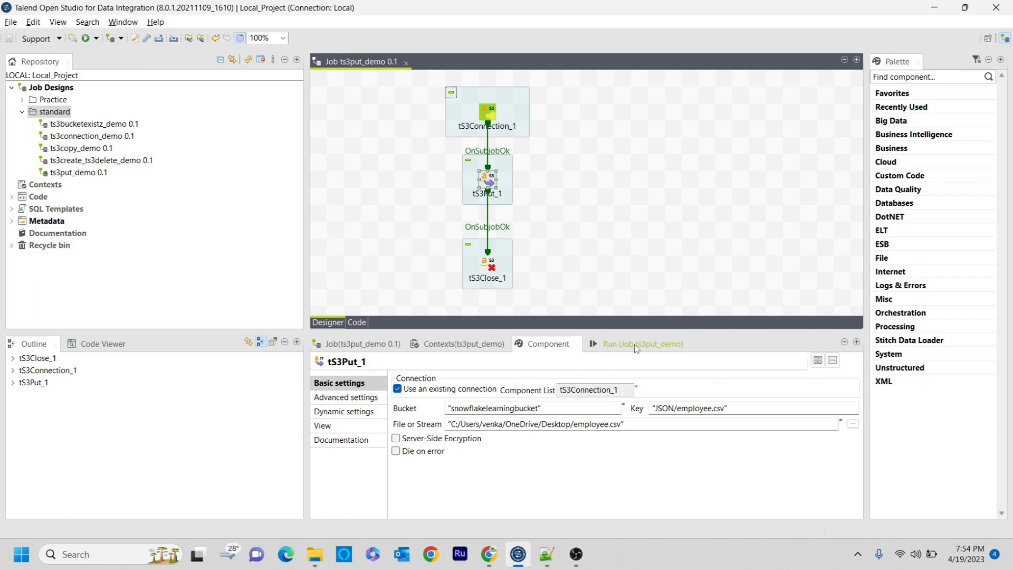
Step: Run ts3put_demo from its Run tab until it finishes with exit code 0
{"action": "left_click", "coordinate": [641, 344]}
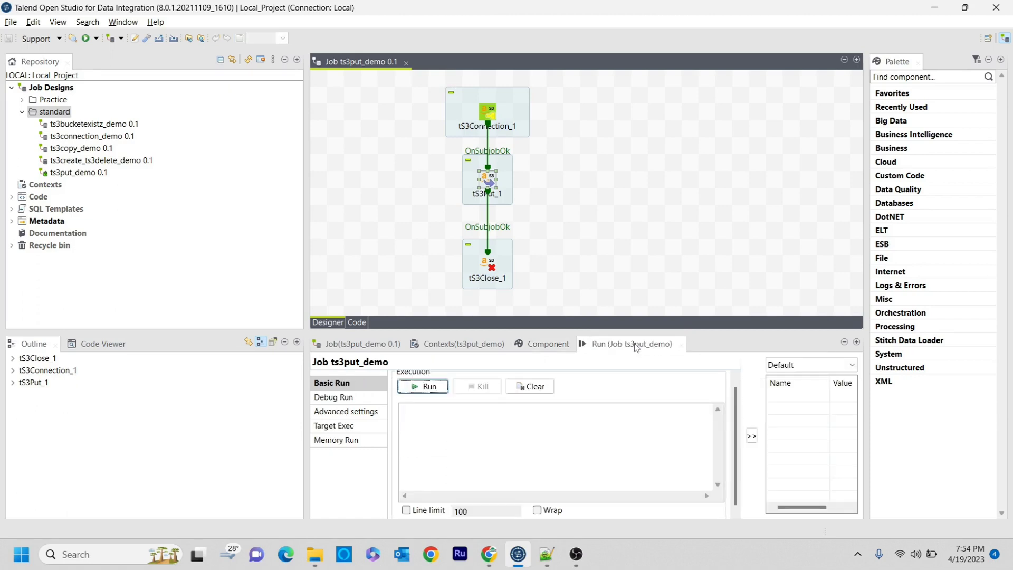
{"action": "mouse_move", "coordinate": [422, 389]}
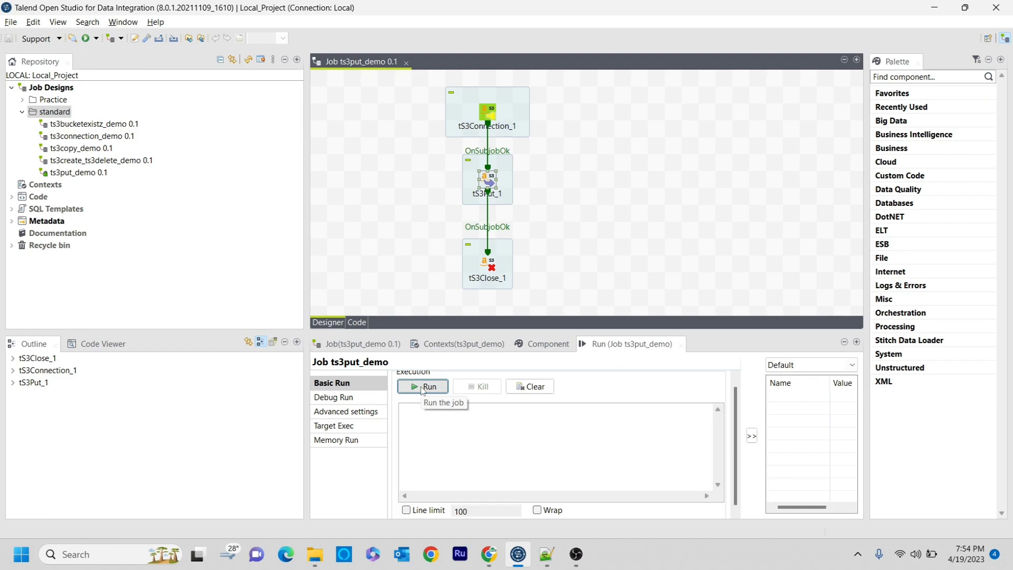
{"action": "left_click", "coordinate": [423, 386]}
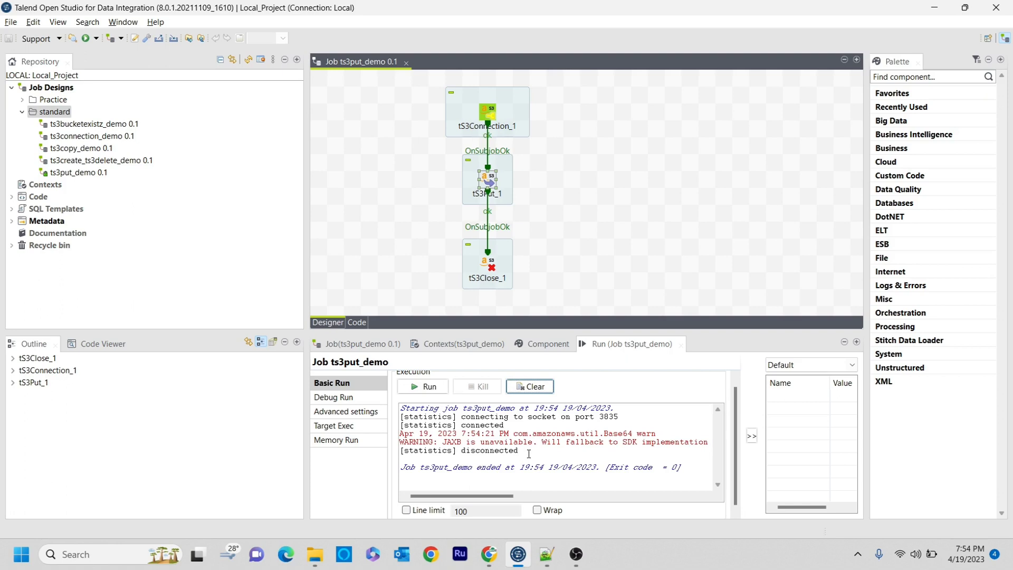
{"action": "mouse_move", "coordinate": [588, 452]}
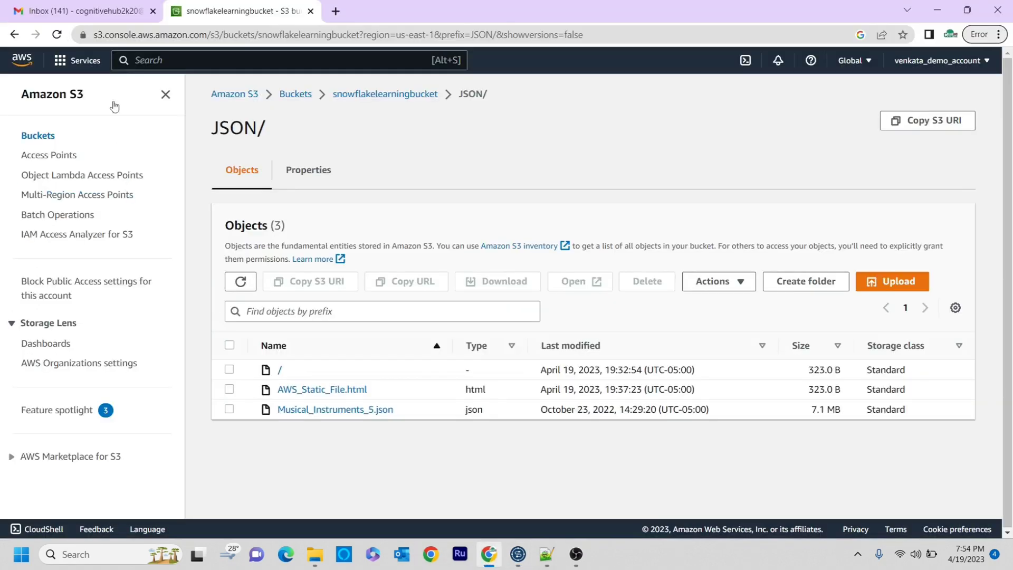
Step: Refresh the JSON folder listing to reveal the uploaded employee.csv
{"action": "left_click", "coordinate": [57, 34]}
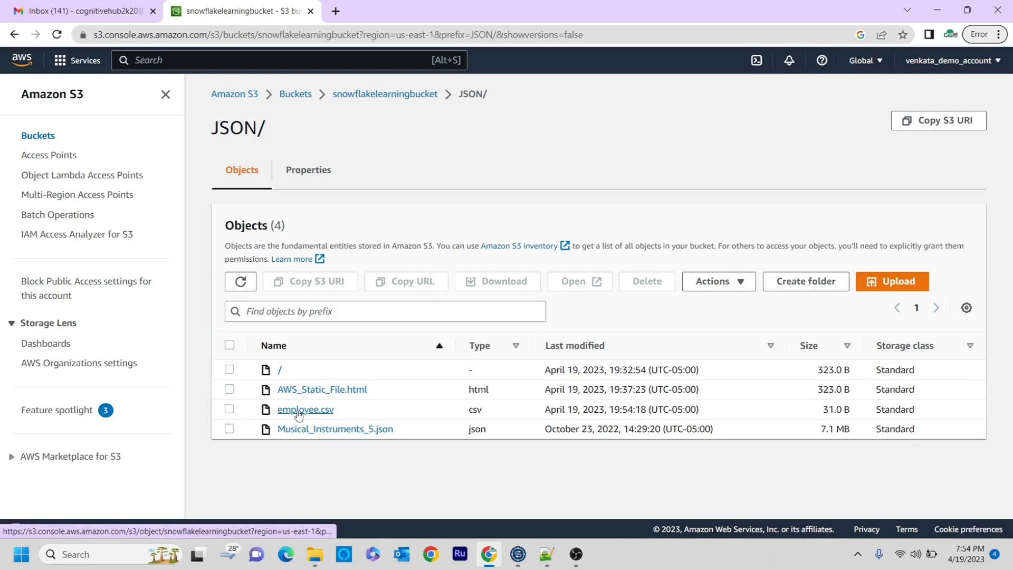
{"action": "mouse_move", "coordinate": [375, 452]}
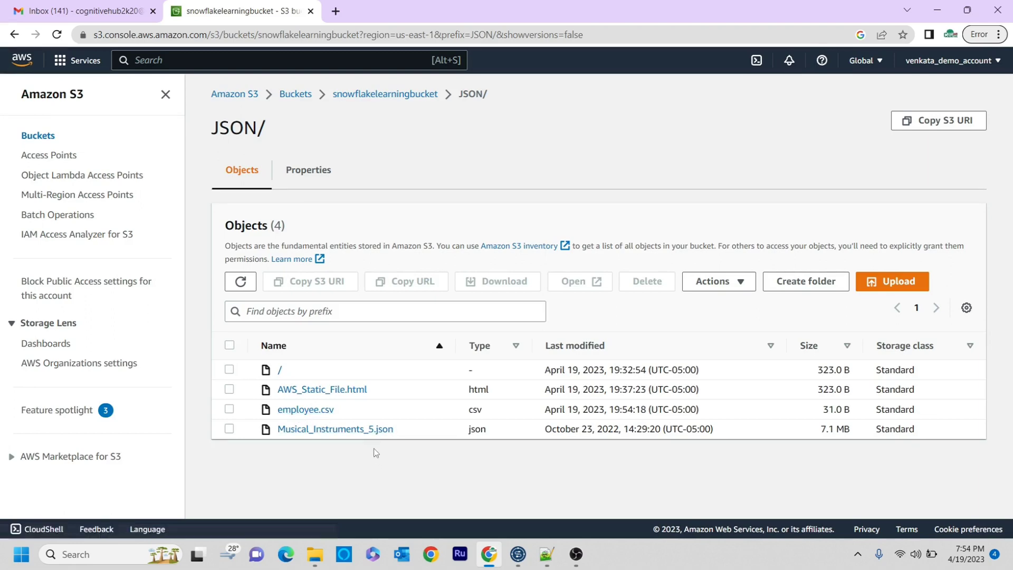
{"action": "mouse_move", "coordinate": [378, 462]}
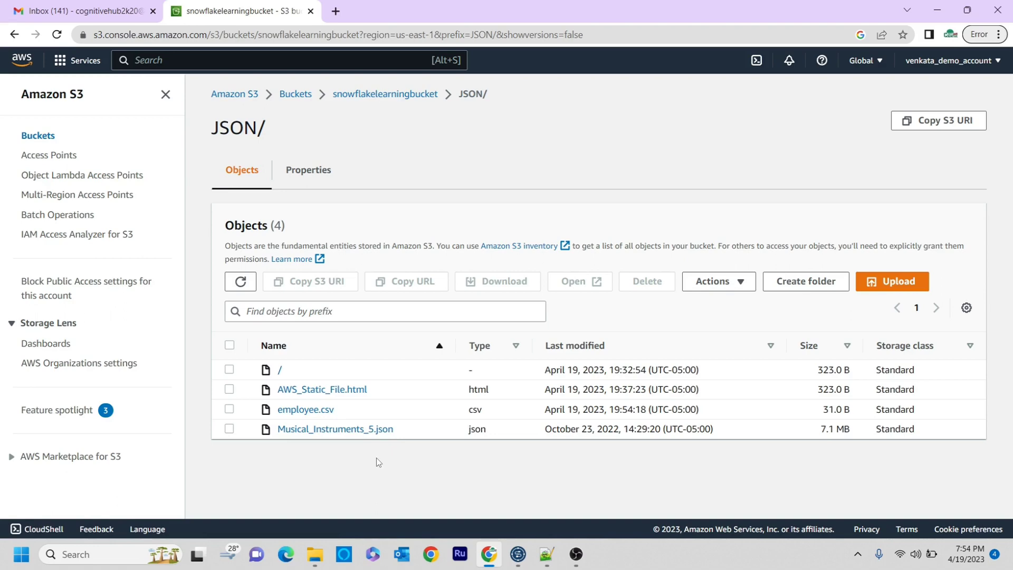
{"action": "mouse_move", "coordinate": [424, 469]}
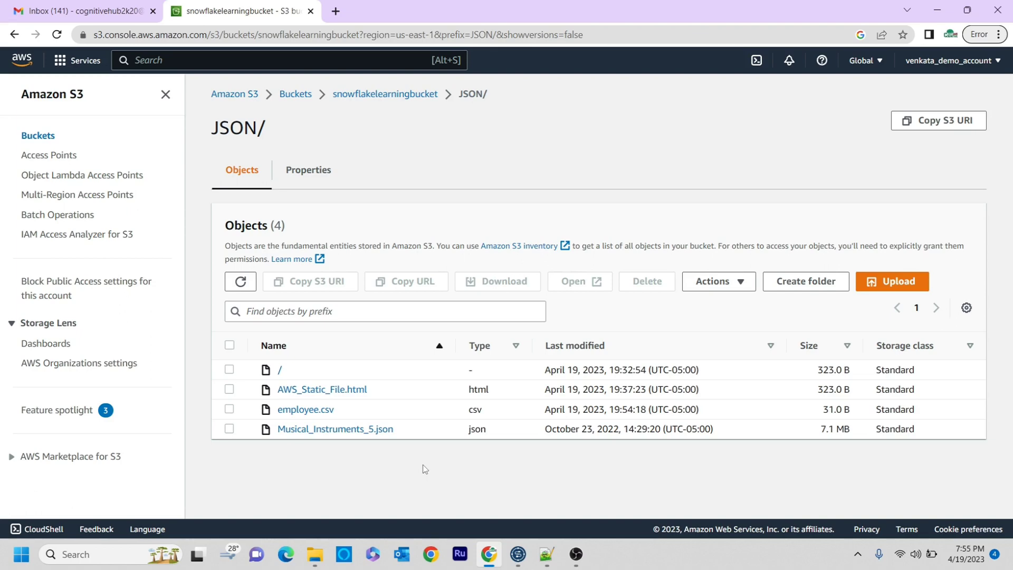
{"action": "mouse_move", "coordinate": [490, 182]}
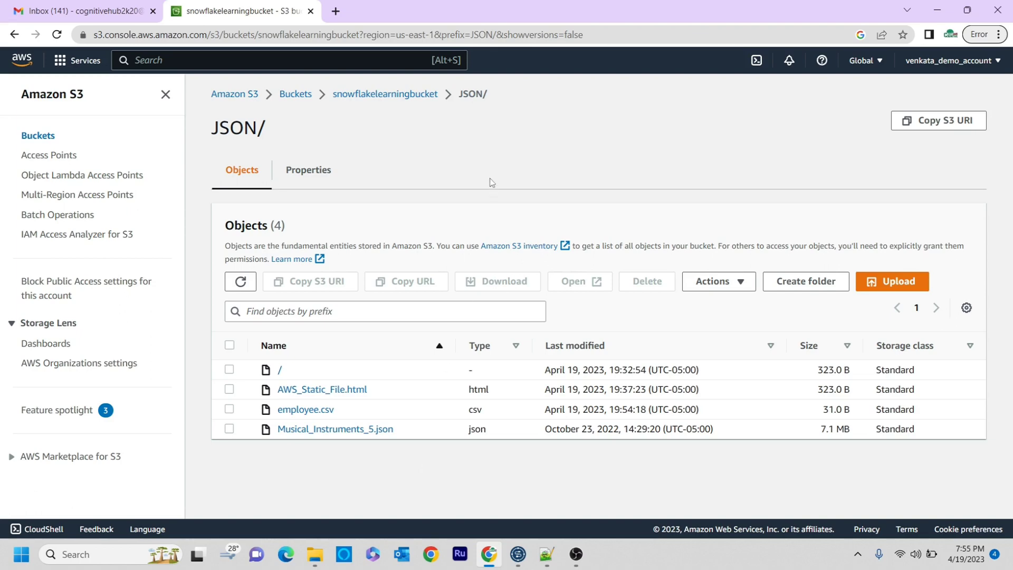
{"action": "mouse_move", "coordinate": [504, 277]}
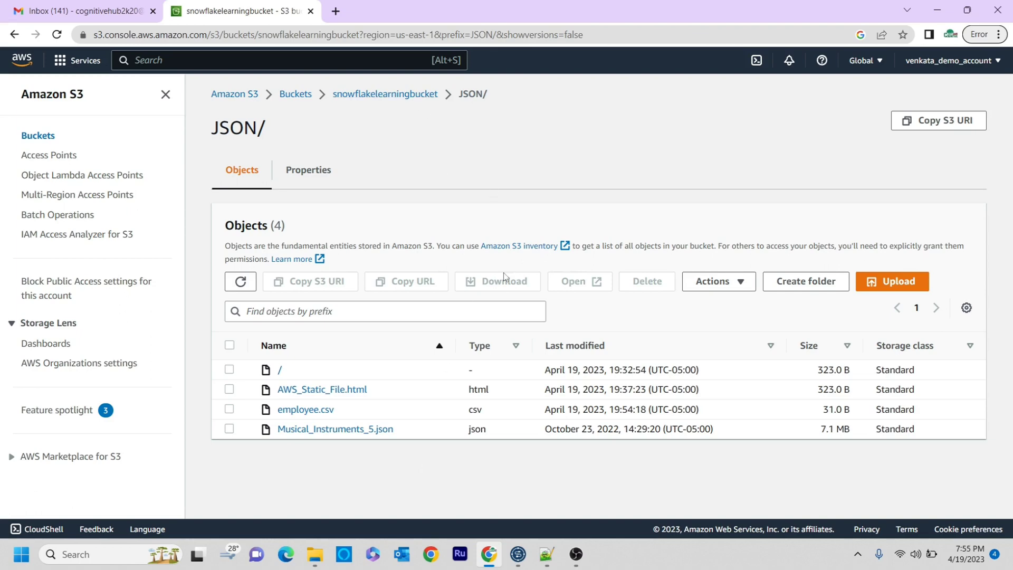